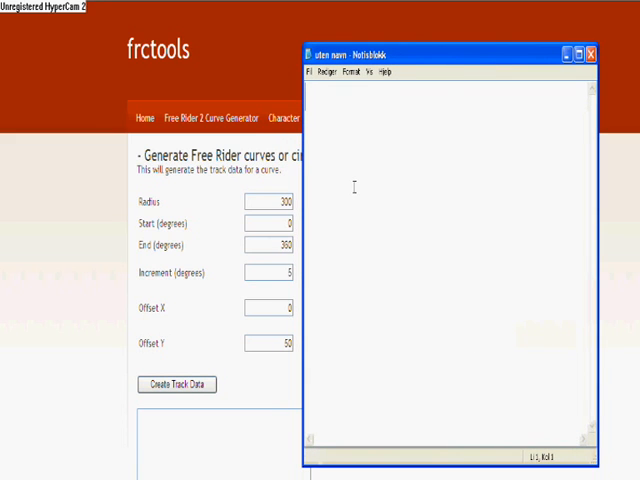
Step: Write "These is the default set." in Notepad, rewording "are the def" along the way
type("These")
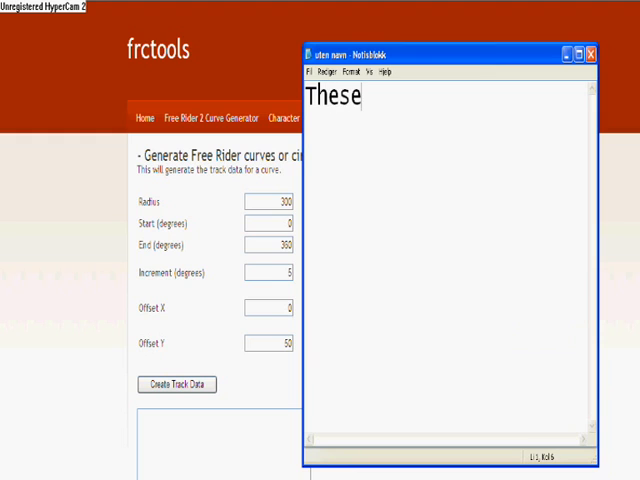
type("are")
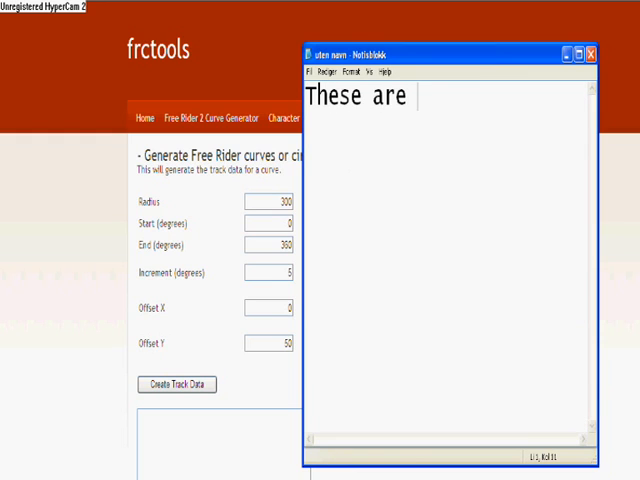
type("the def")
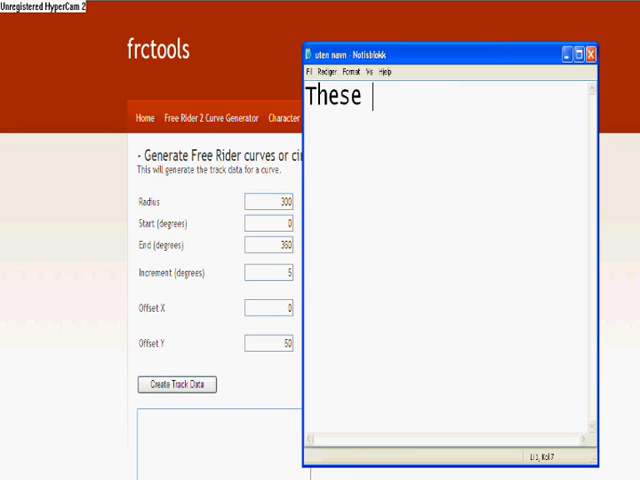
type("is the")
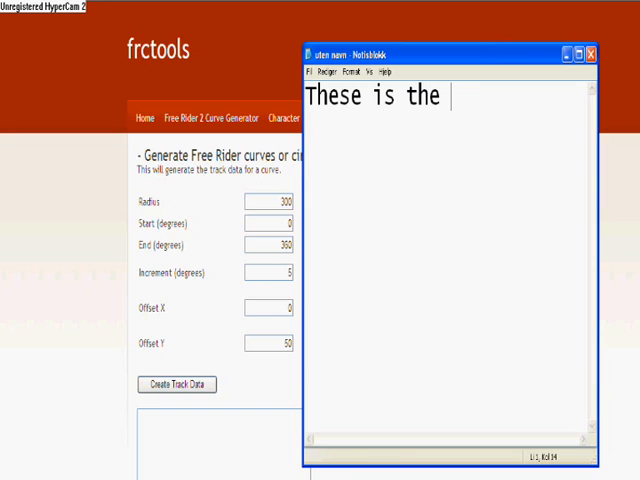
type("defau")
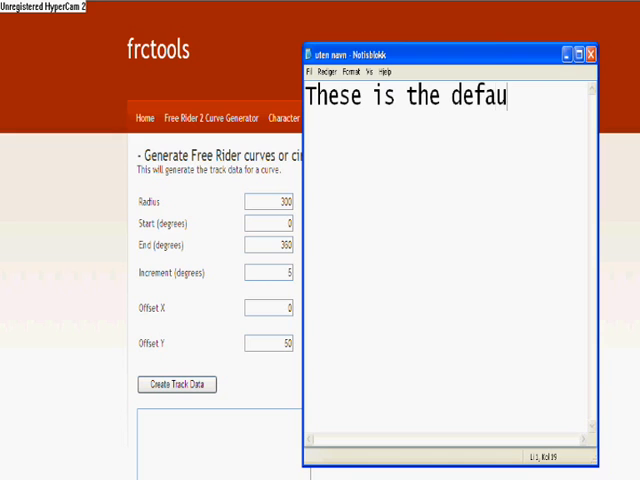
type("lt set")
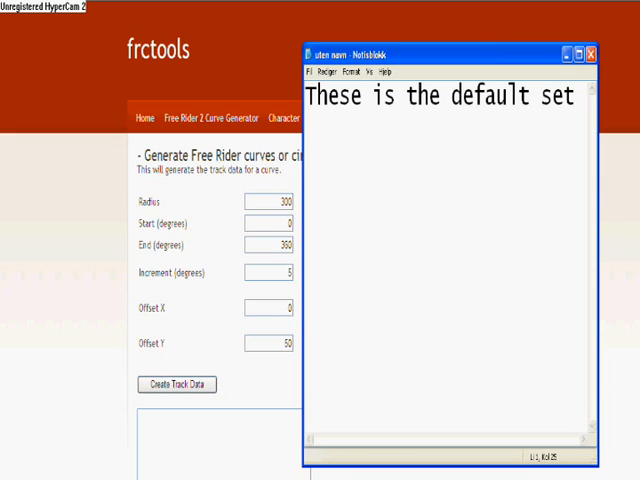
type(".")
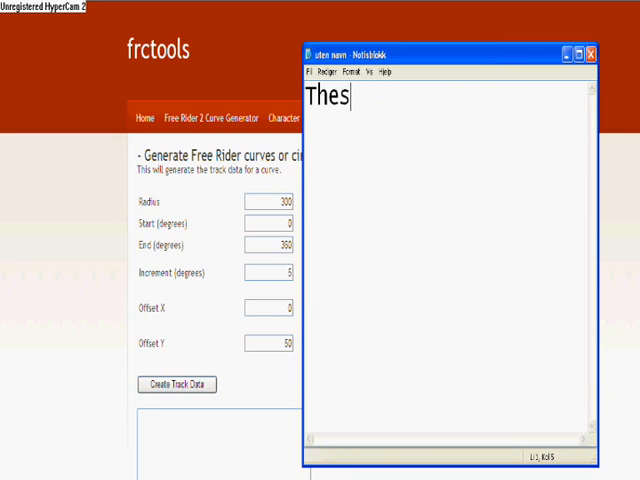
Step: Write "Radius = distance beetween outline till the middle", then select it all to erase it
type("Rad")
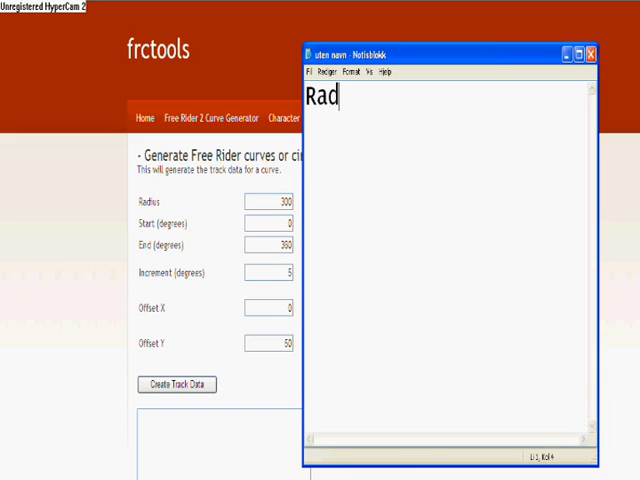
type("ius")
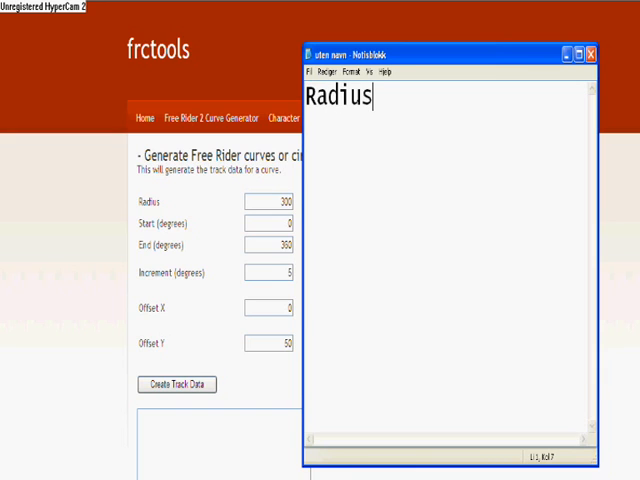
type("= dis")
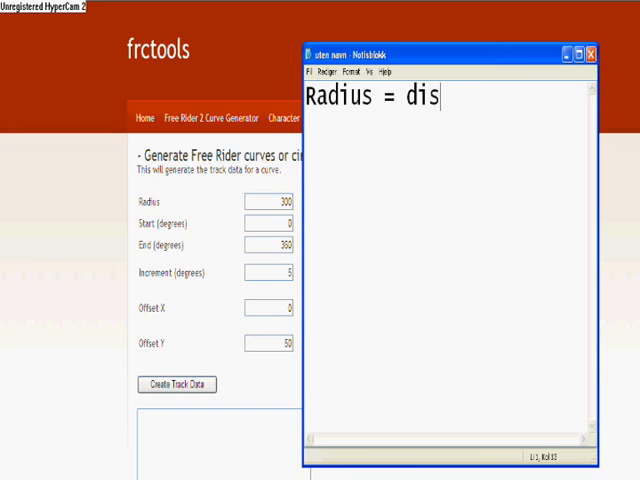
type("tance beetween")
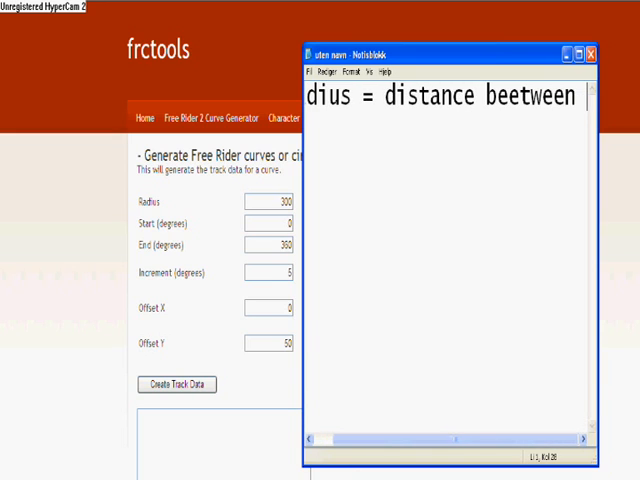
type("outline")
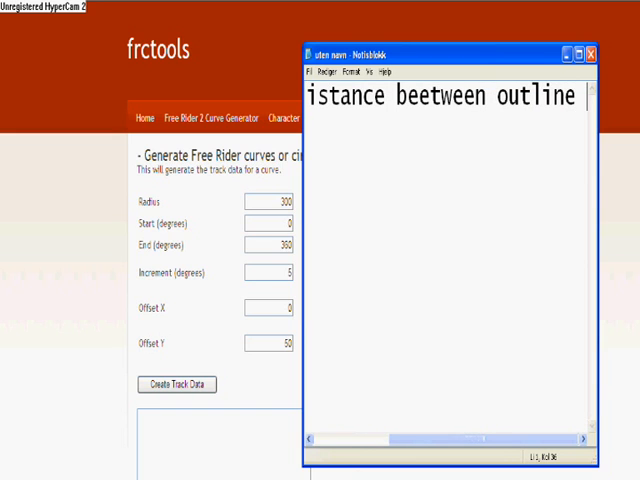
type("till")
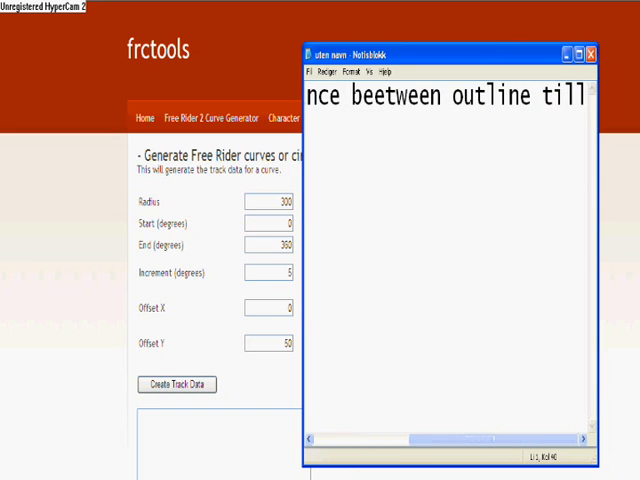
type("the")
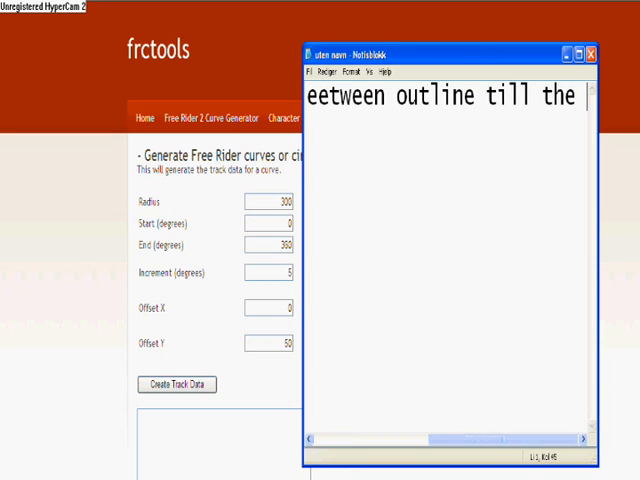
type("middle")
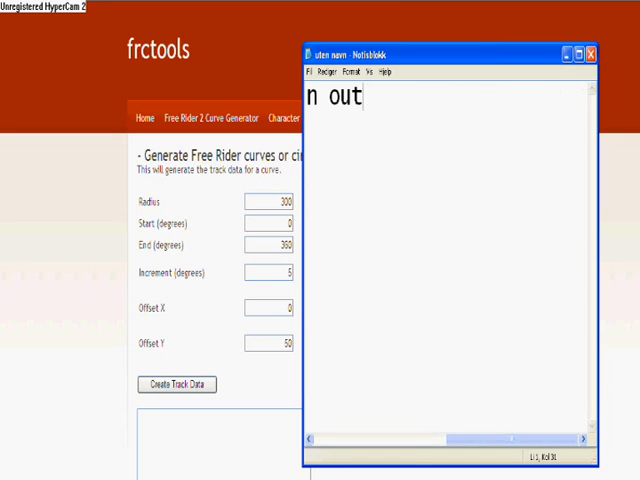
key("ctrl+a")
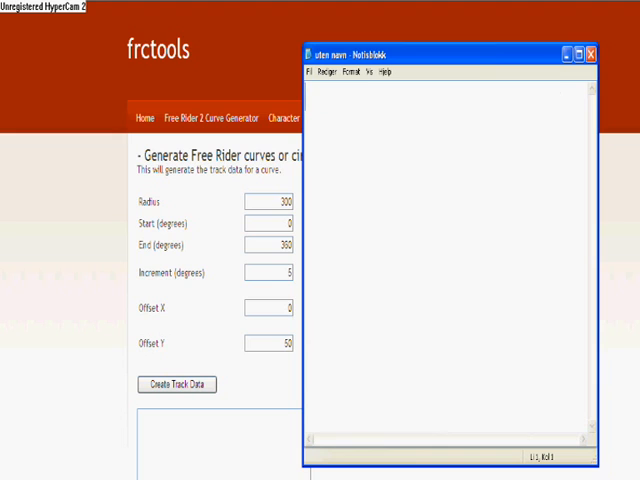
type("Chooe")
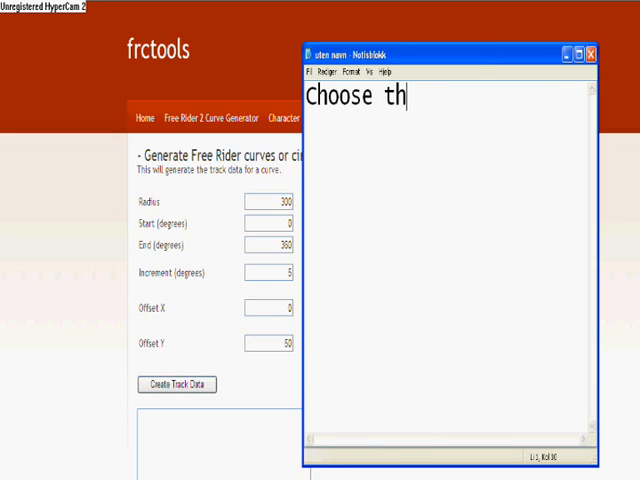
type("e start")
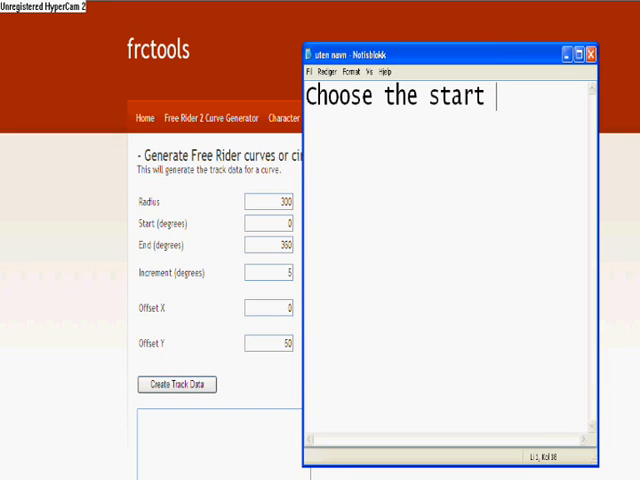
type("point")
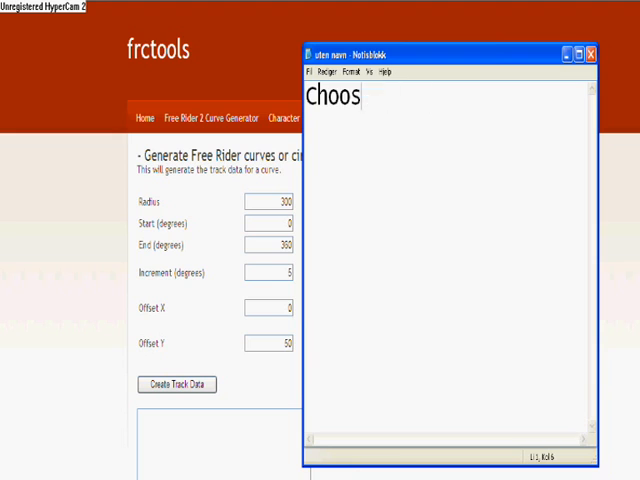
key("ctrl+a")
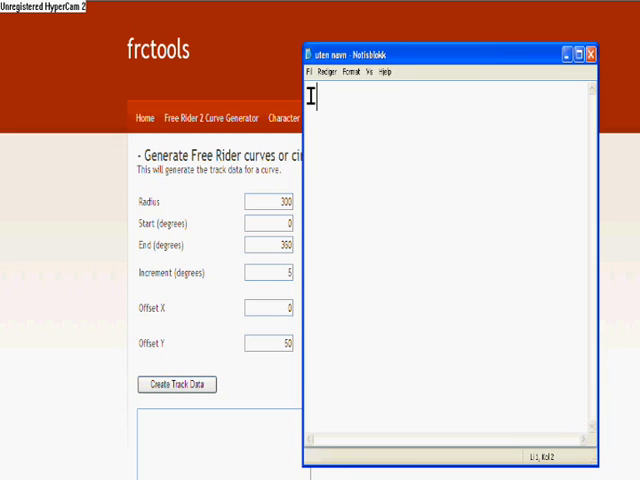
type("If you're going to")
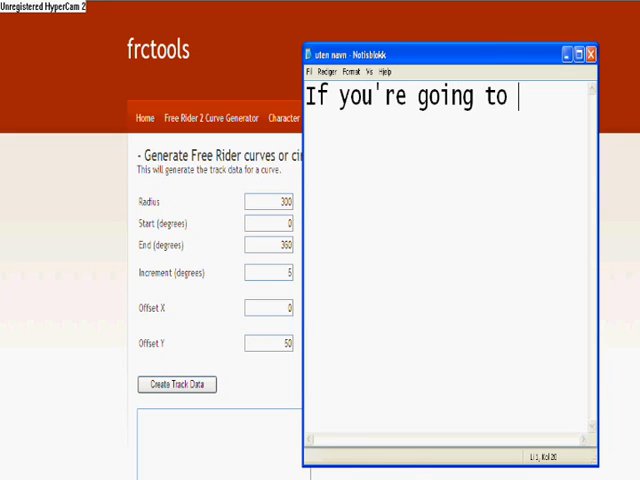
type("make a circle.")
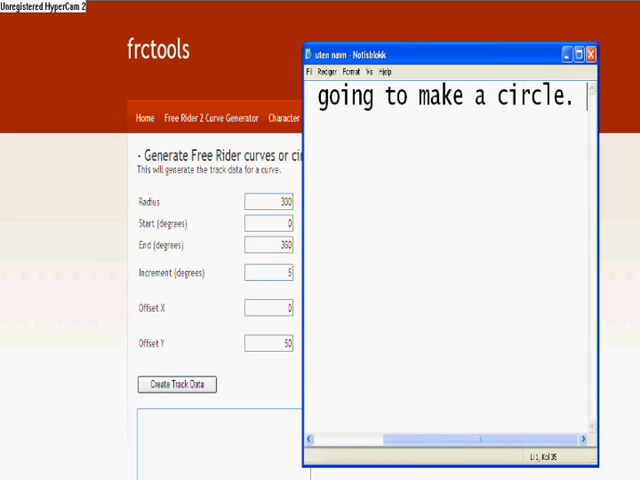
type(", let the e")
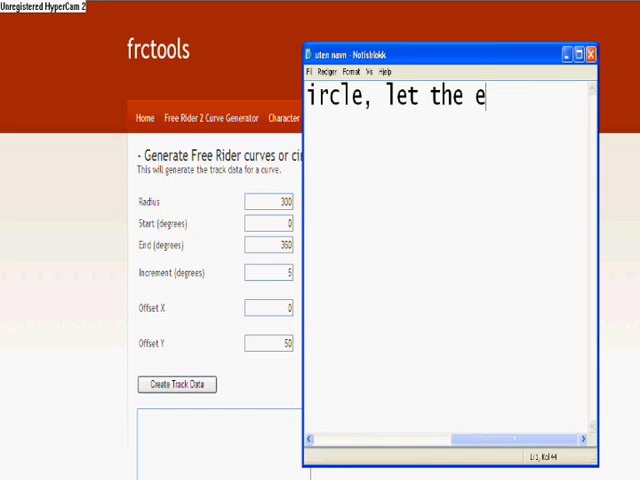
key("ctrl+a")
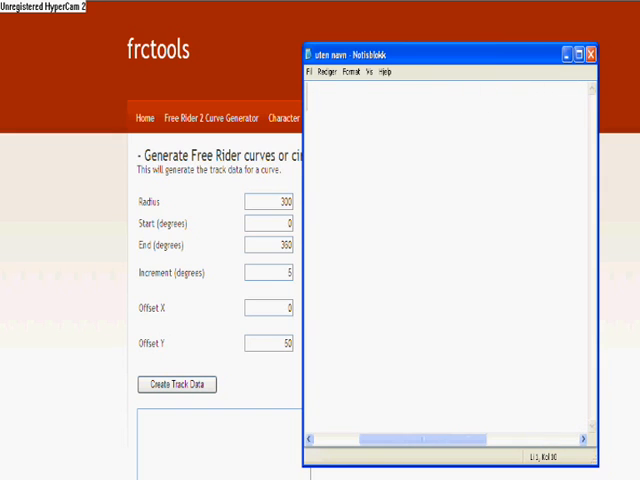
Step: Write "If you're going to make a curve, edit the end." and begin backspacing it away
type("If")
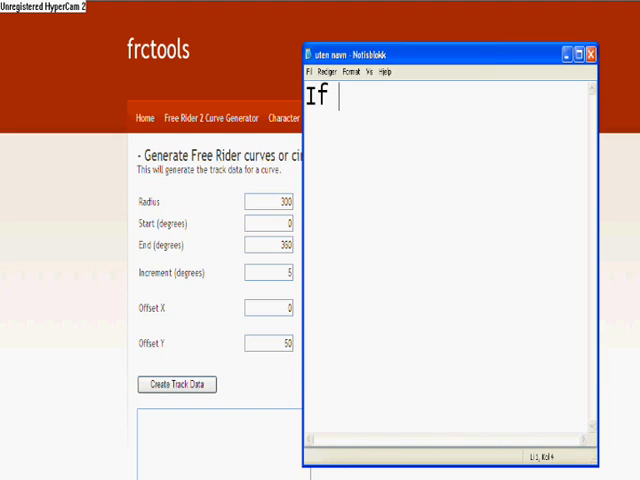
type("you're")
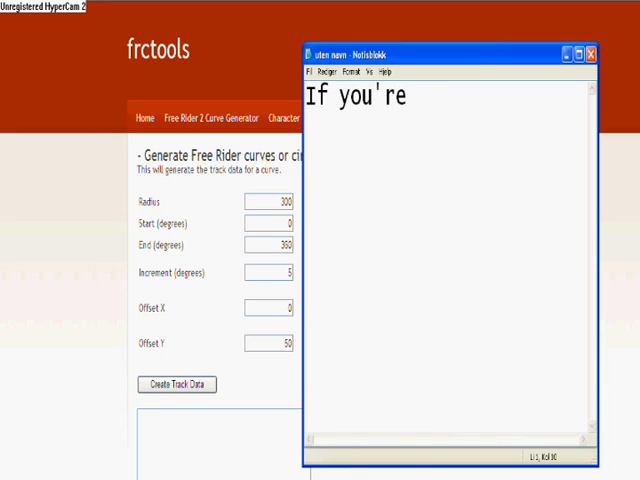
type("going y")
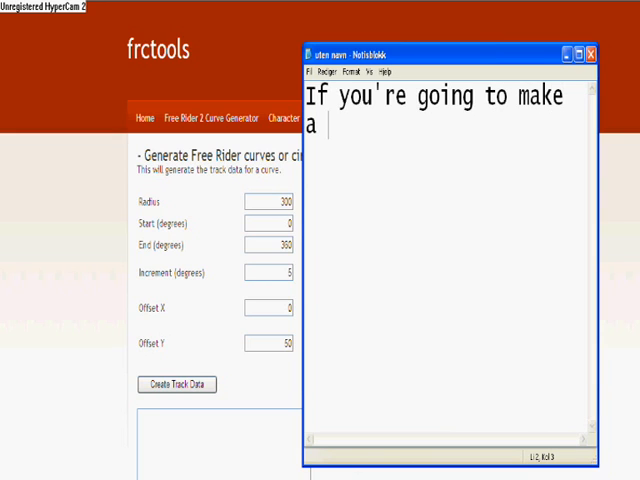
type("curve")
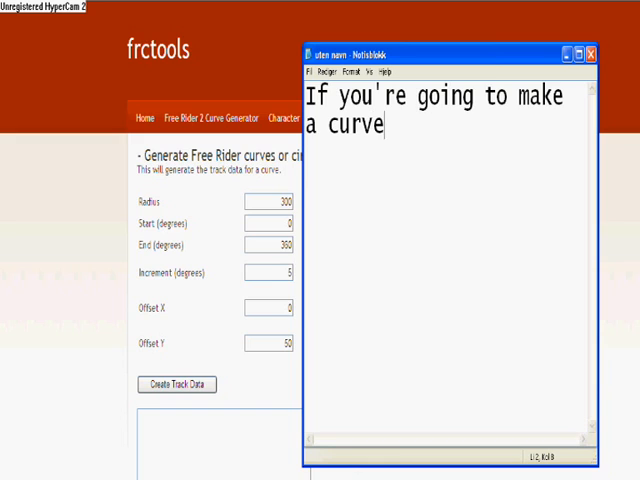
type(",")
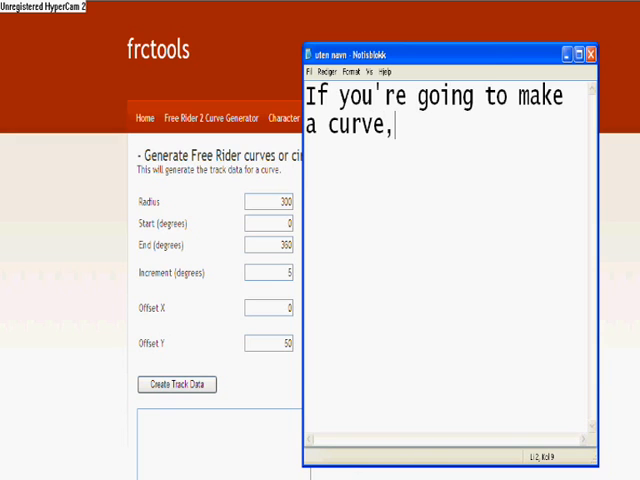
type("edit")
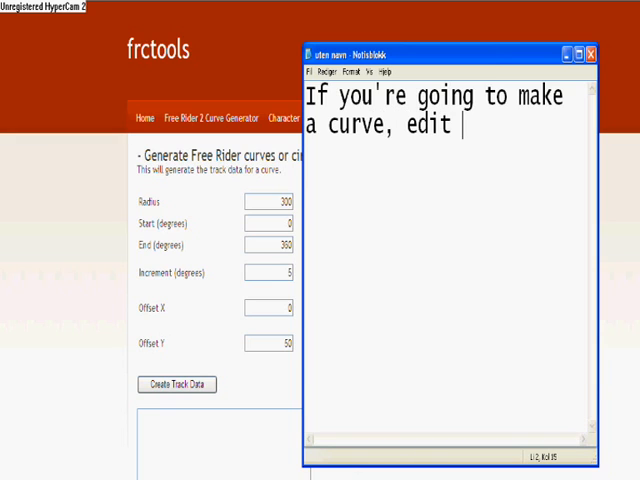
type("the end.")
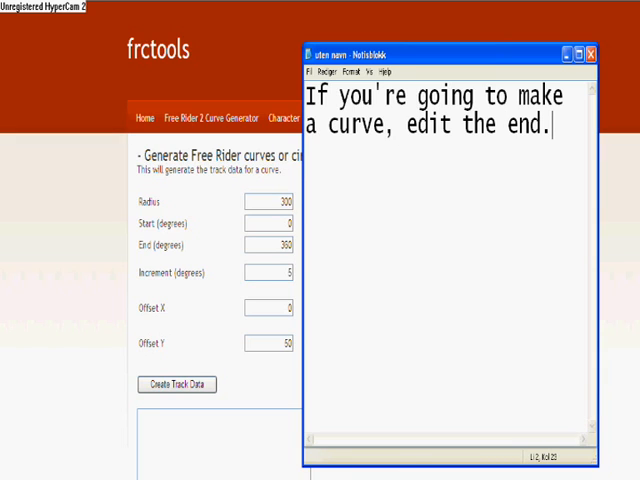
key("BackSpace")
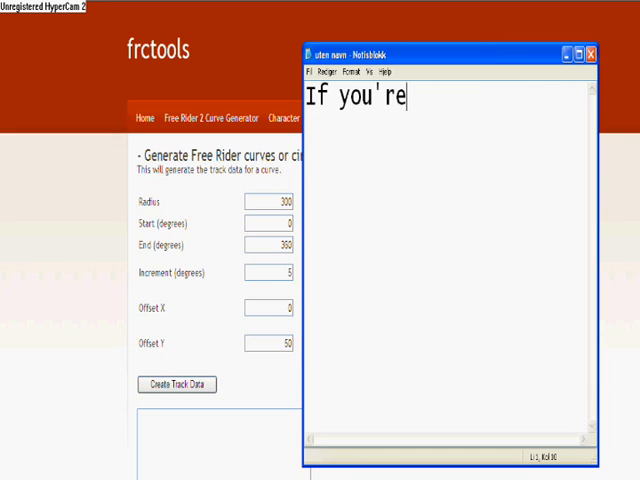
Step: Clear the page, write "Icrement = glitch (not refered...", then start a new line with "Th"
key("ctrl+a")
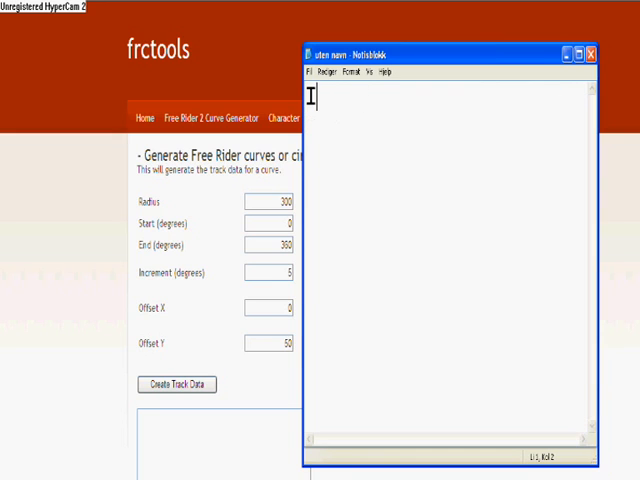
type("Icrement")
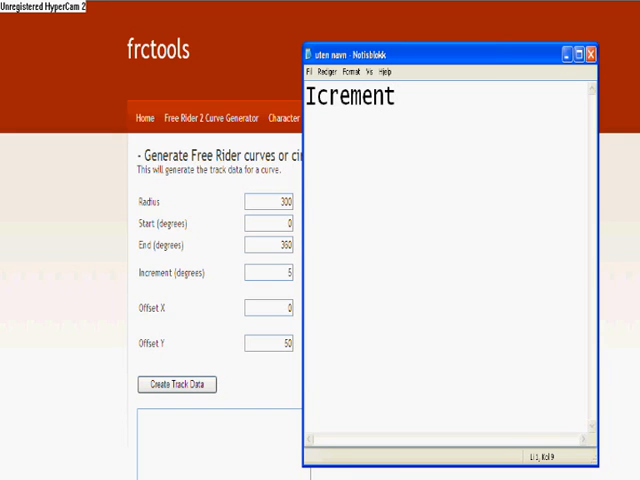
type("=")
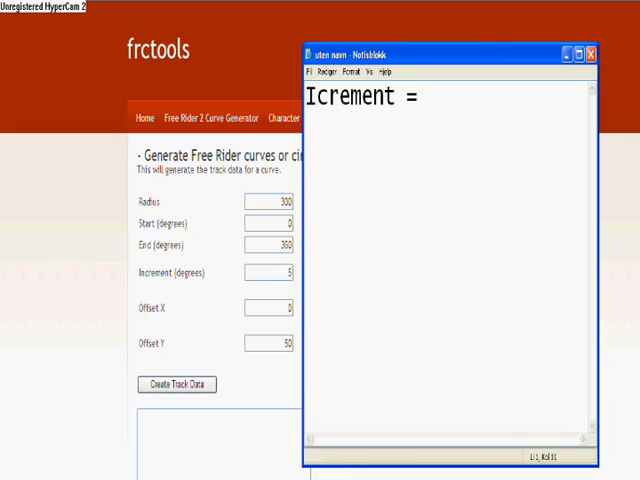
type("glit")
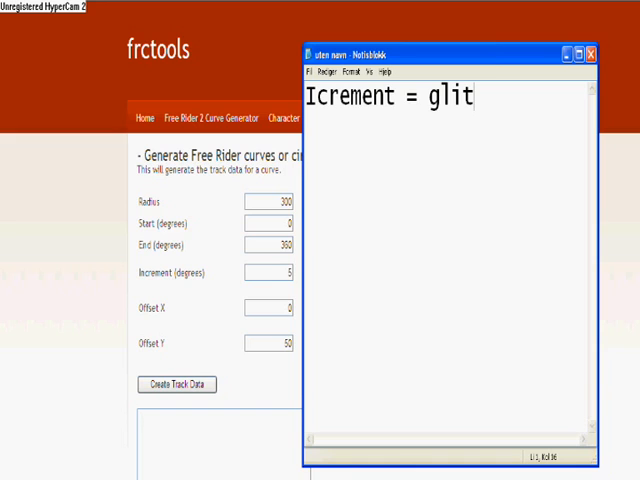
type("ch (not")
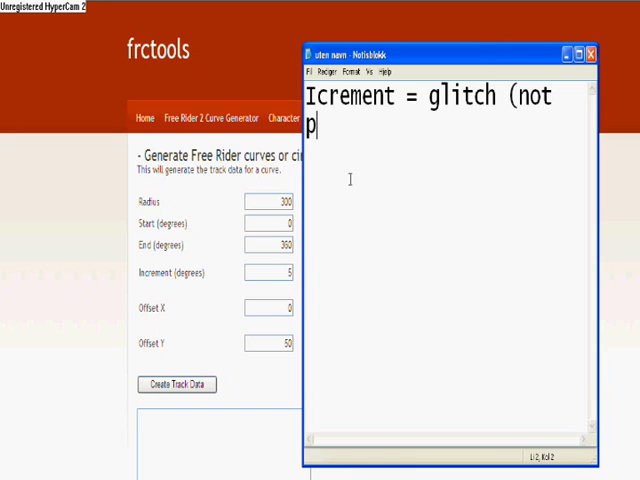
type("refered")
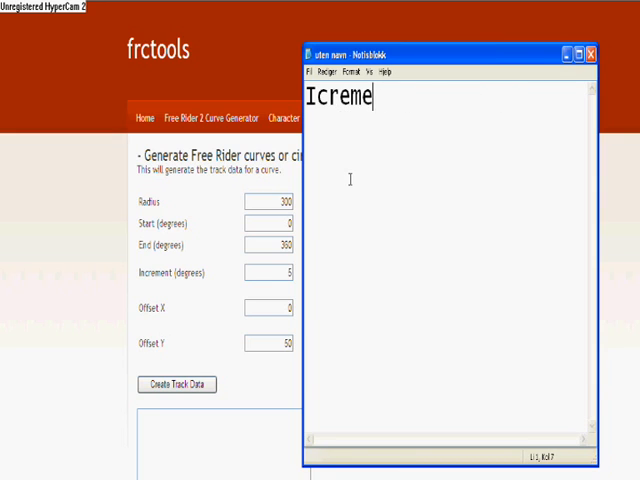
type("The off")
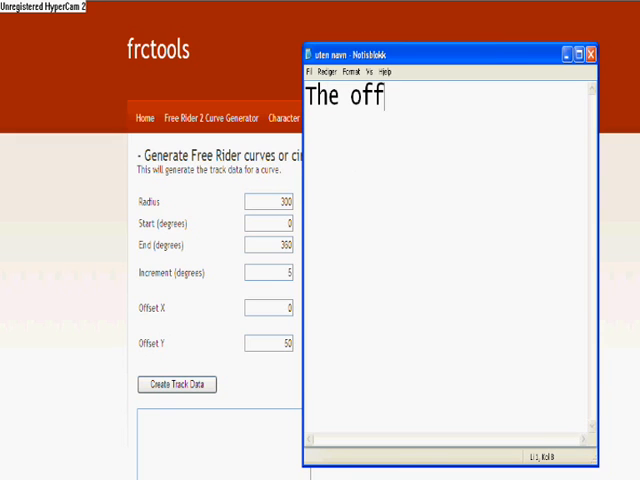
type("sets desides where")
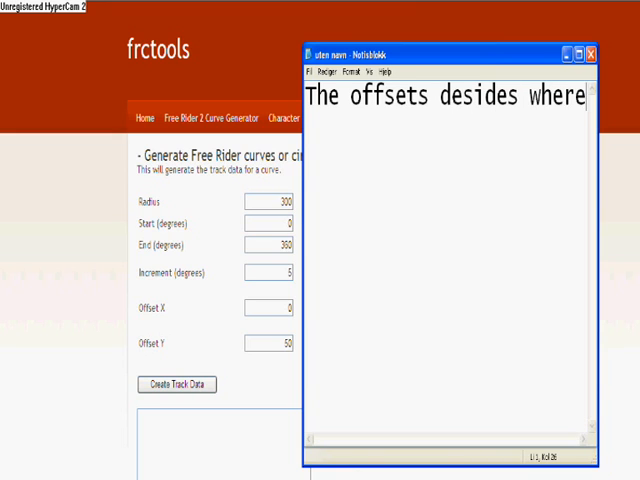
type("you")
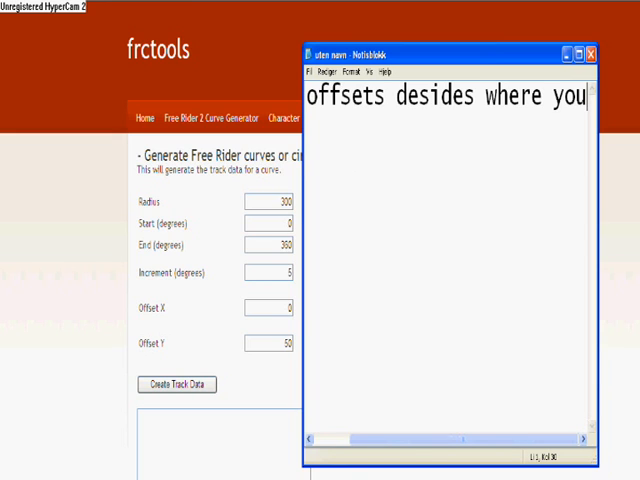
type("are going to put the")
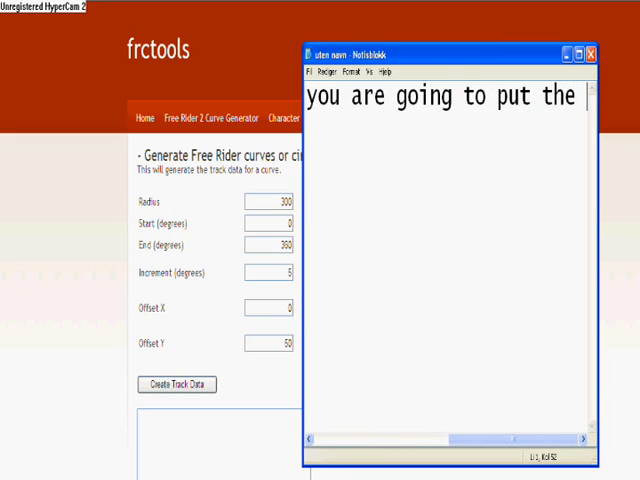
type("circ")
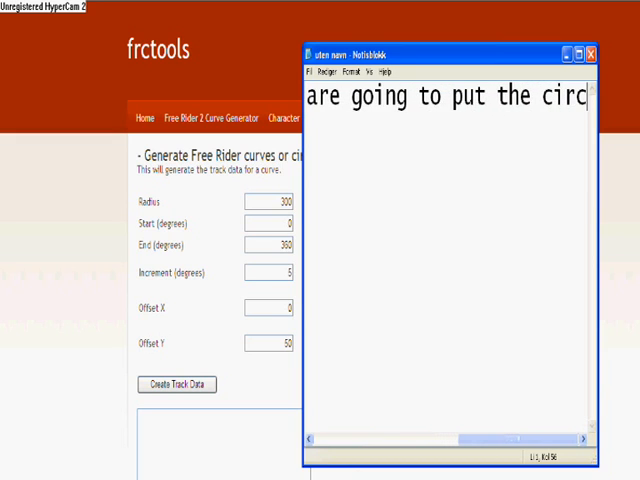
type("le")
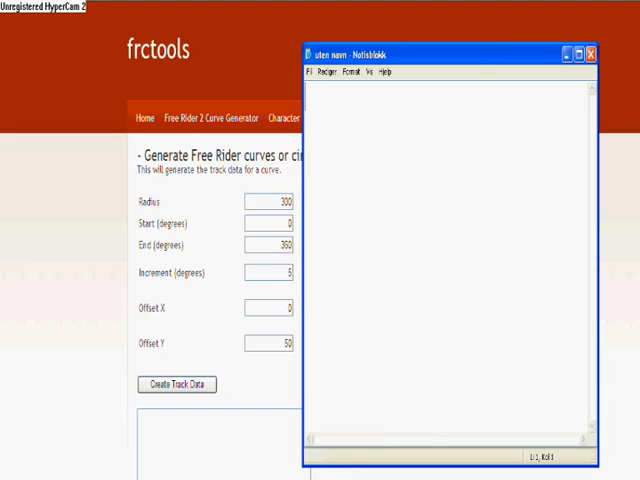
type("If")
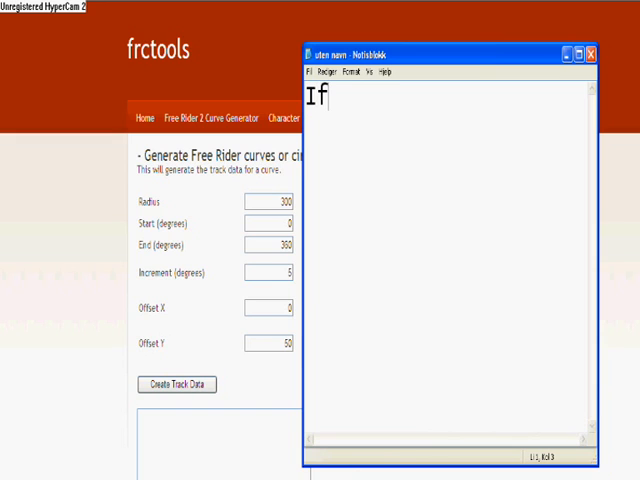
type("you w")
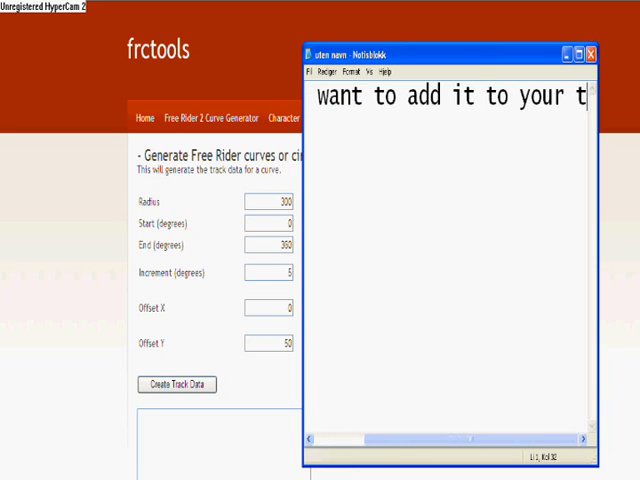
type("track,")
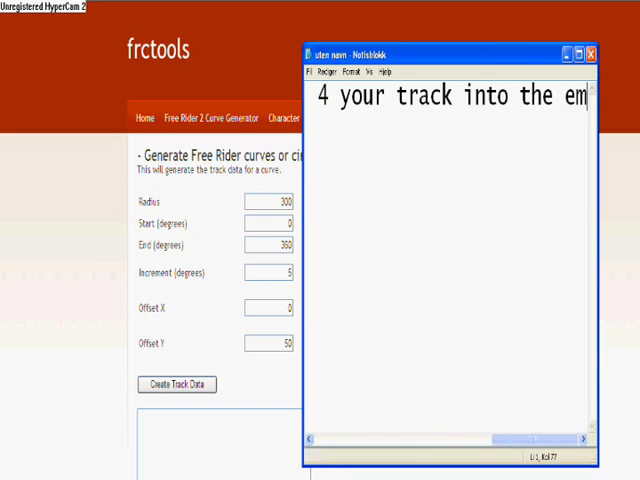
type("empty")
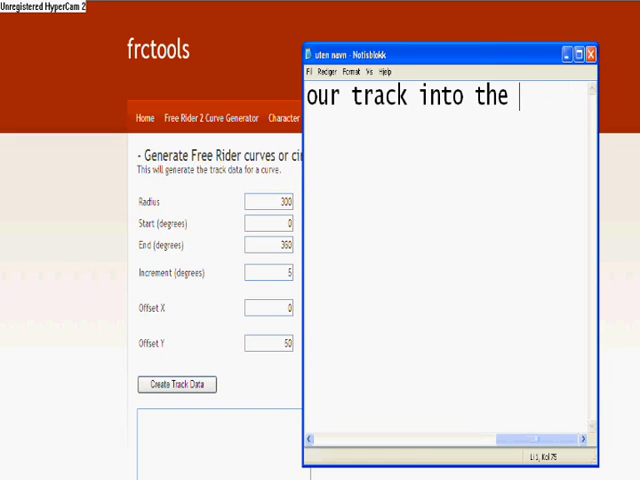
type("creat")
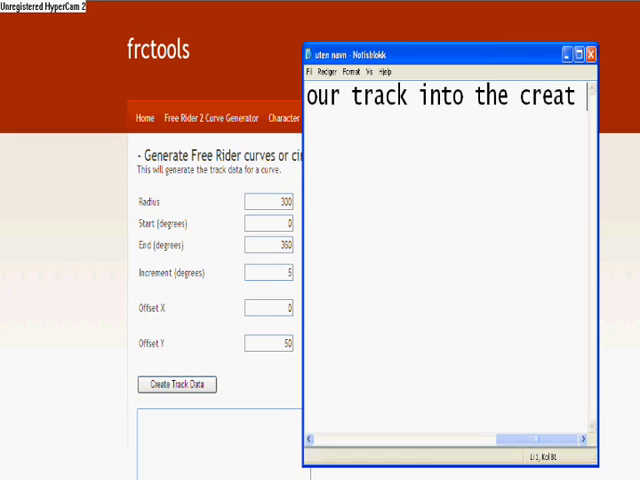
type("track data")
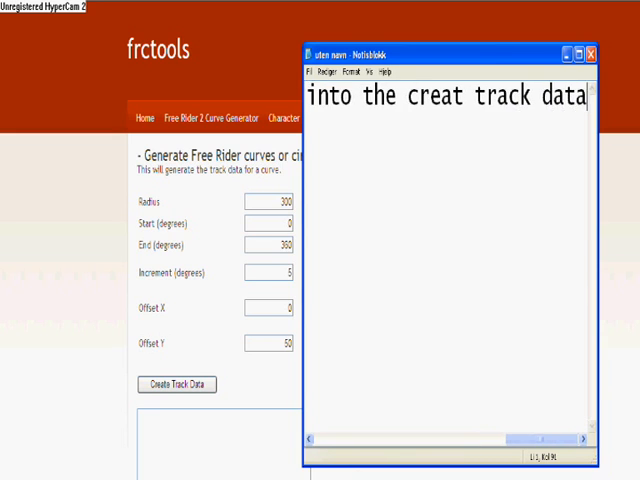
type("sp")
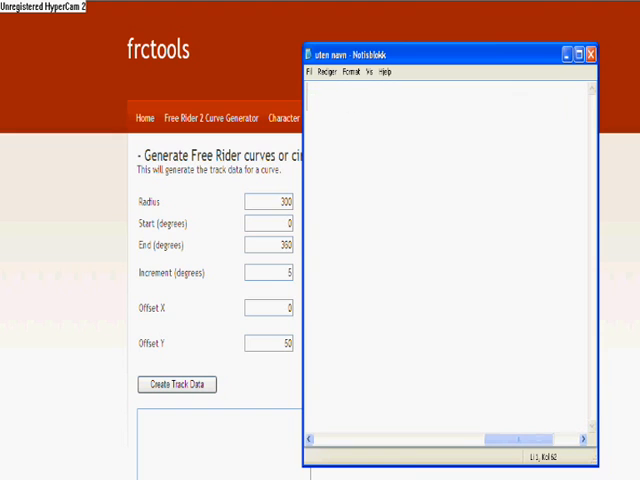
type("your")
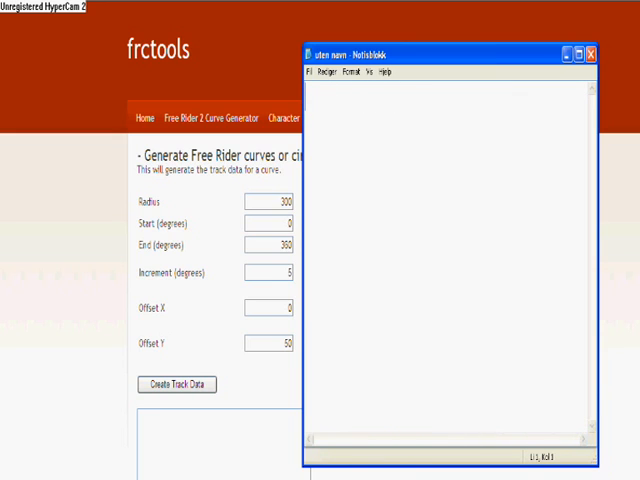
Step: Write "Create code!", switch to the curve generator and run Create Track Data
type("Create code")
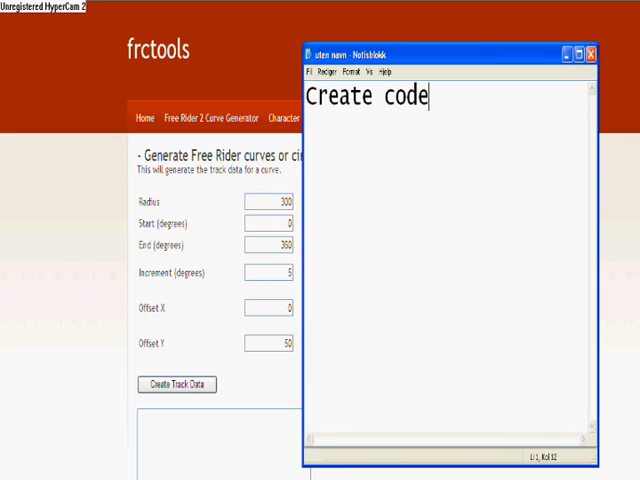
type("!")
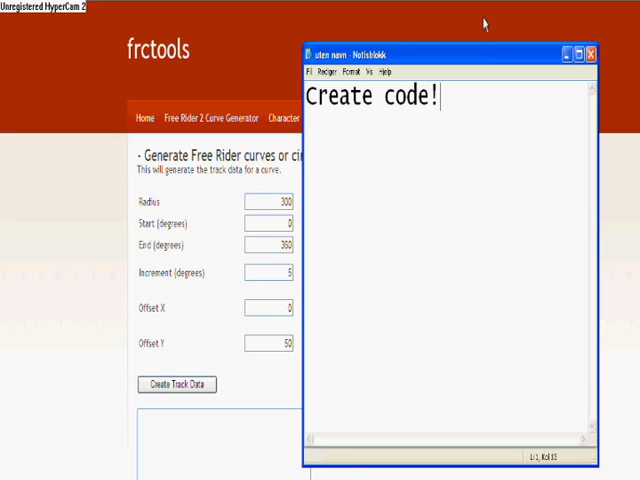
left_click(594, 54)
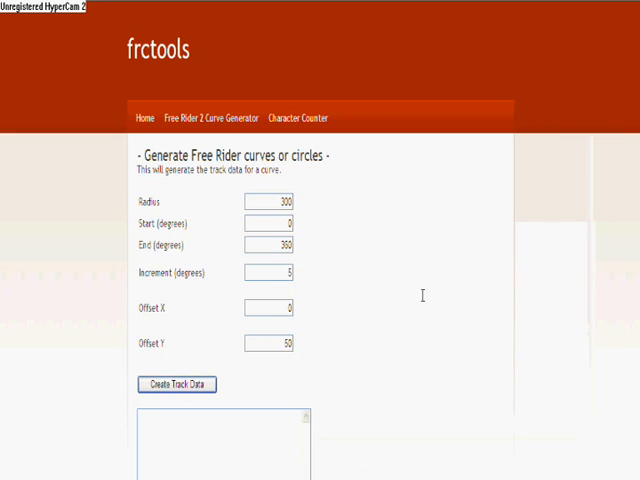
left_click(180, 384)
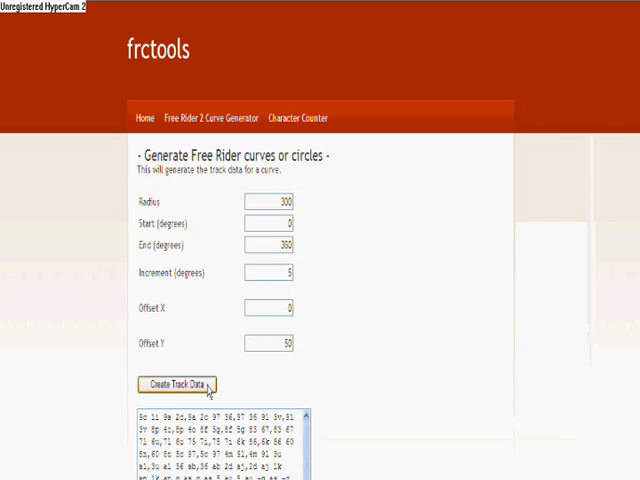